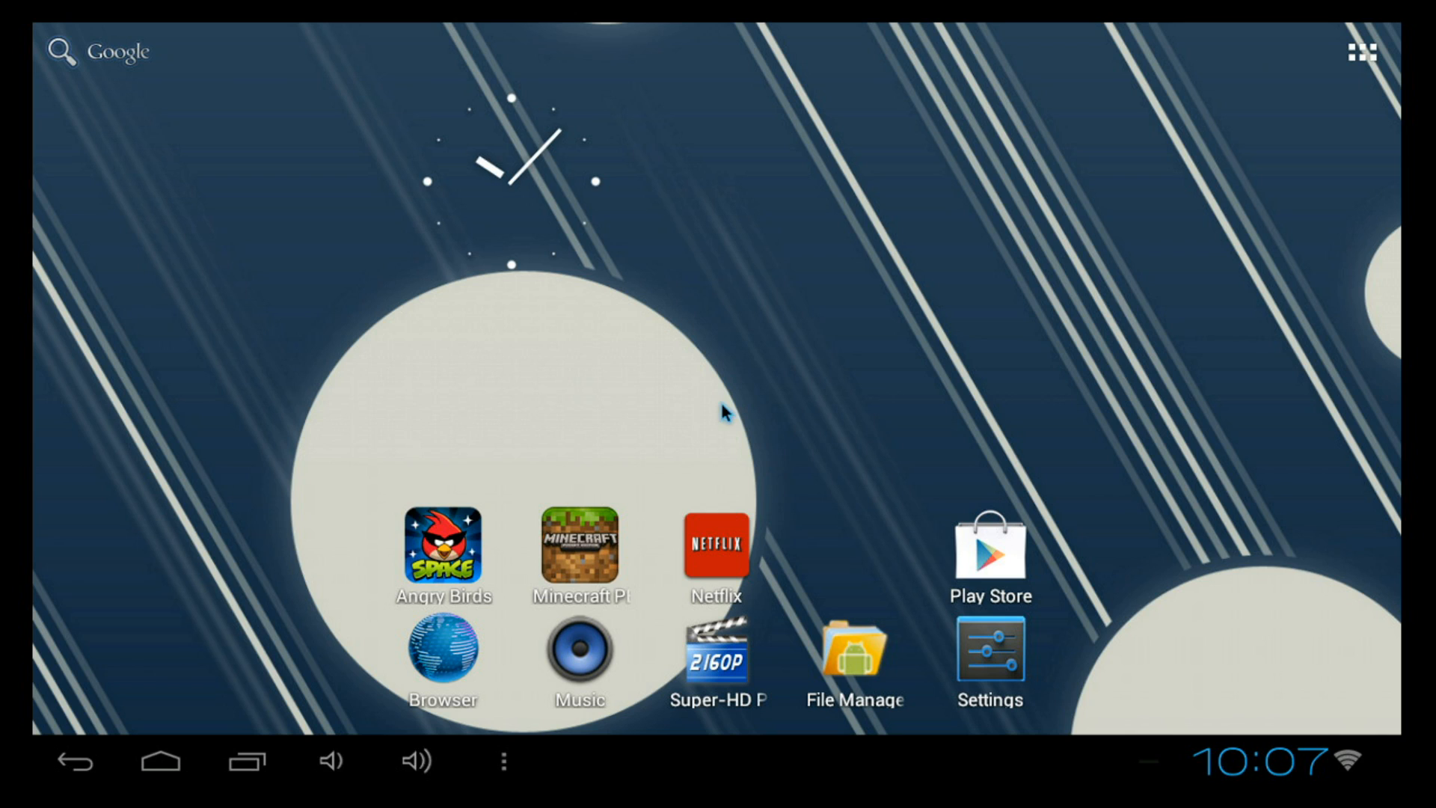
pyautogui.moveTo(848, 362)
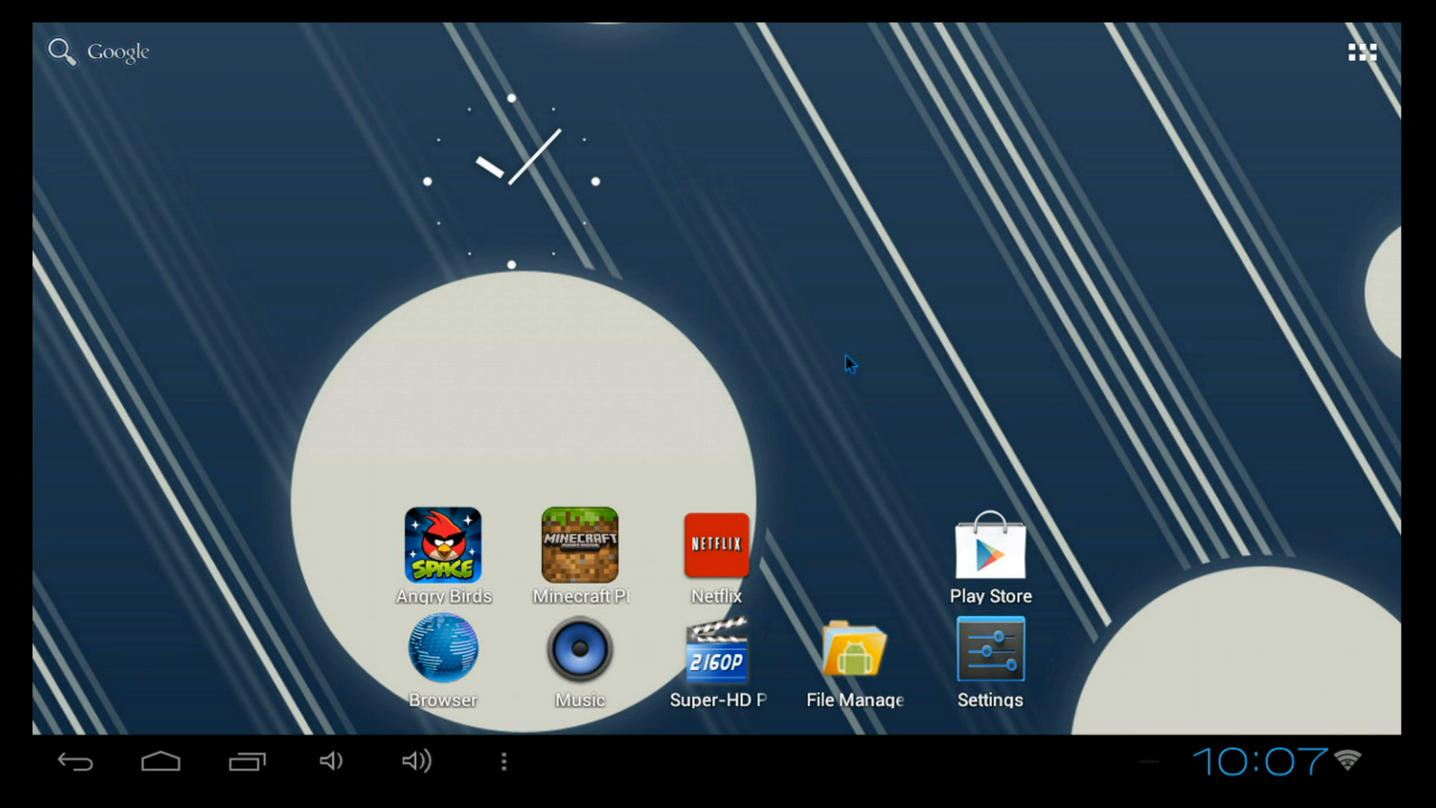
pyautogui.moveTo(535, 338)
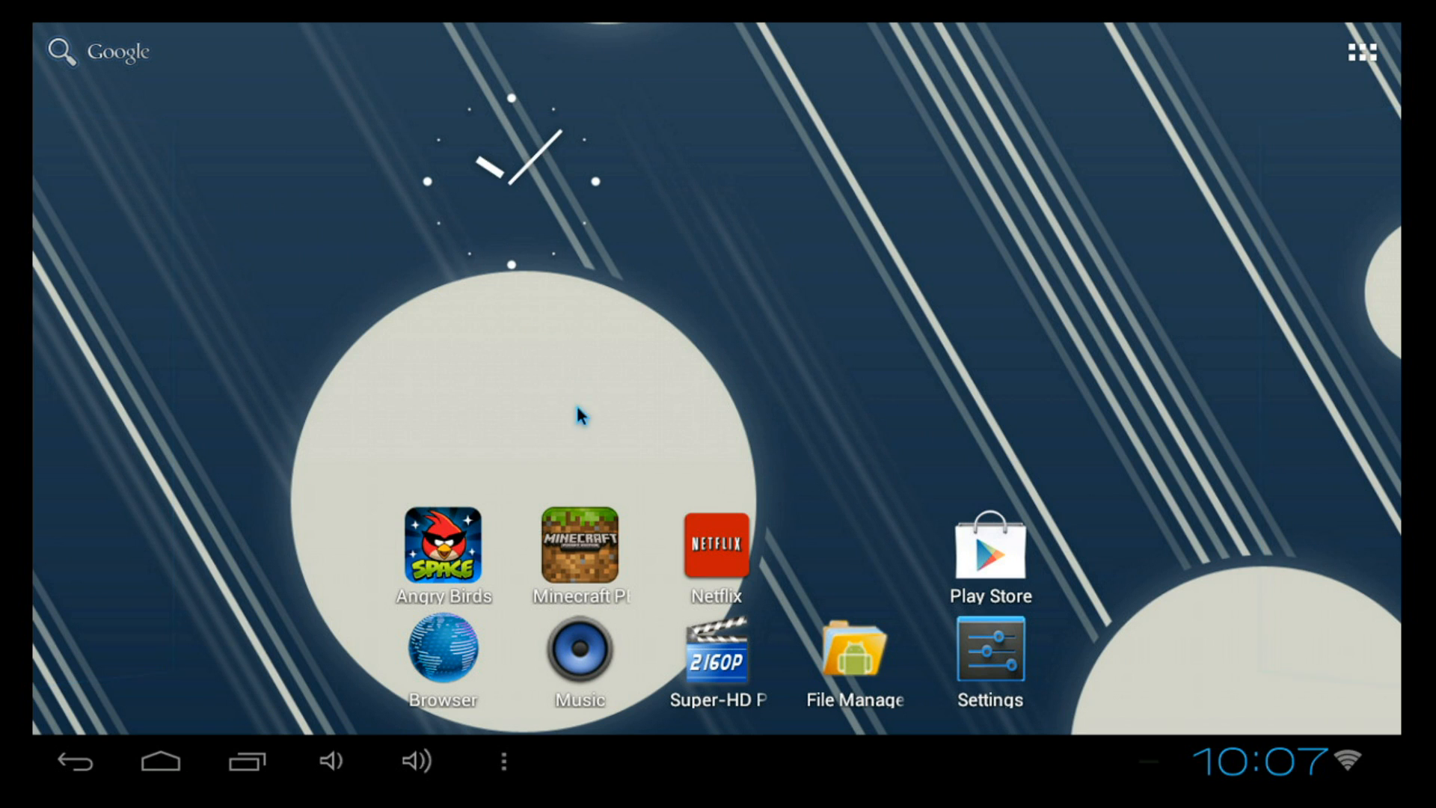
pyautogui.moveTo(733, 605)
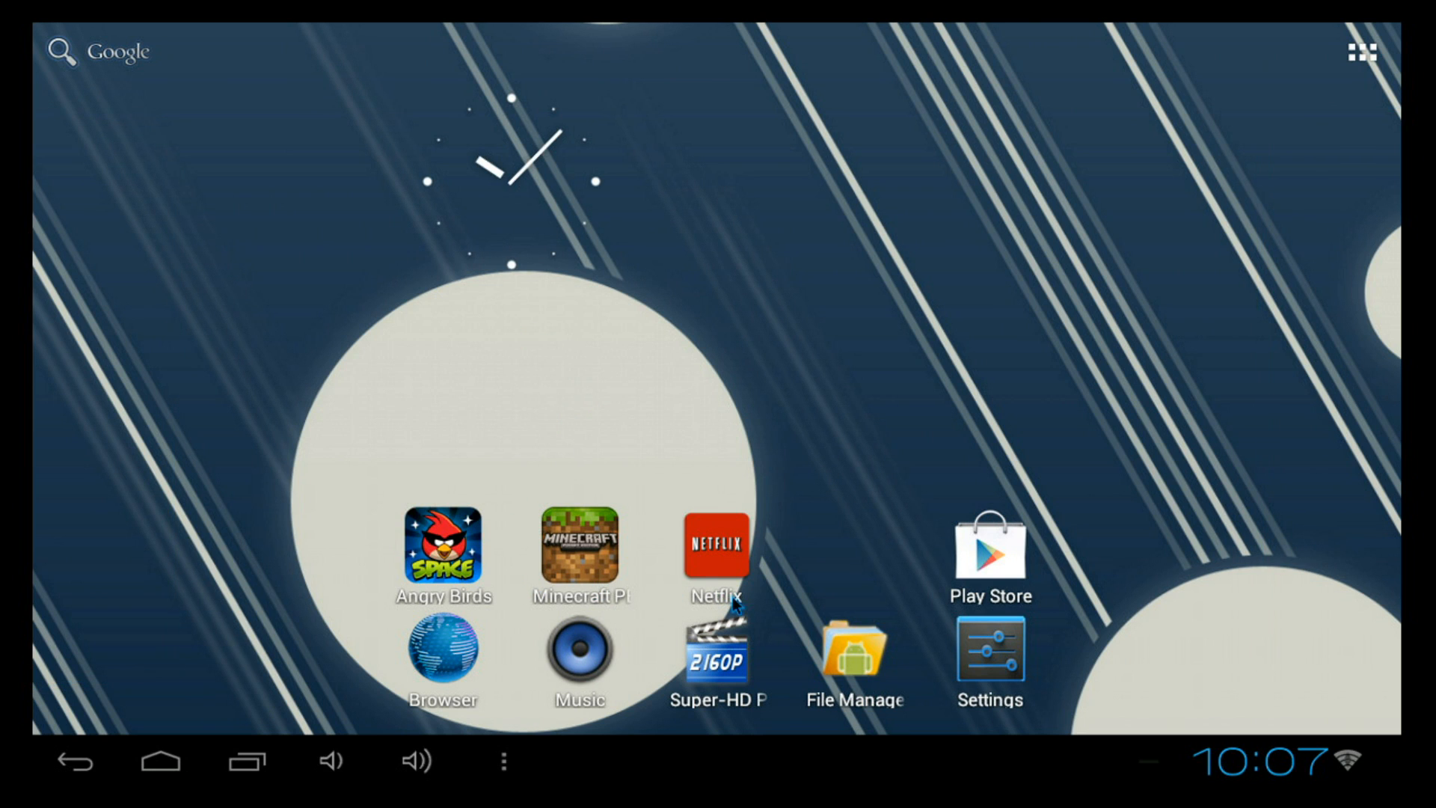
pyautogui.moveTo(395, 493)
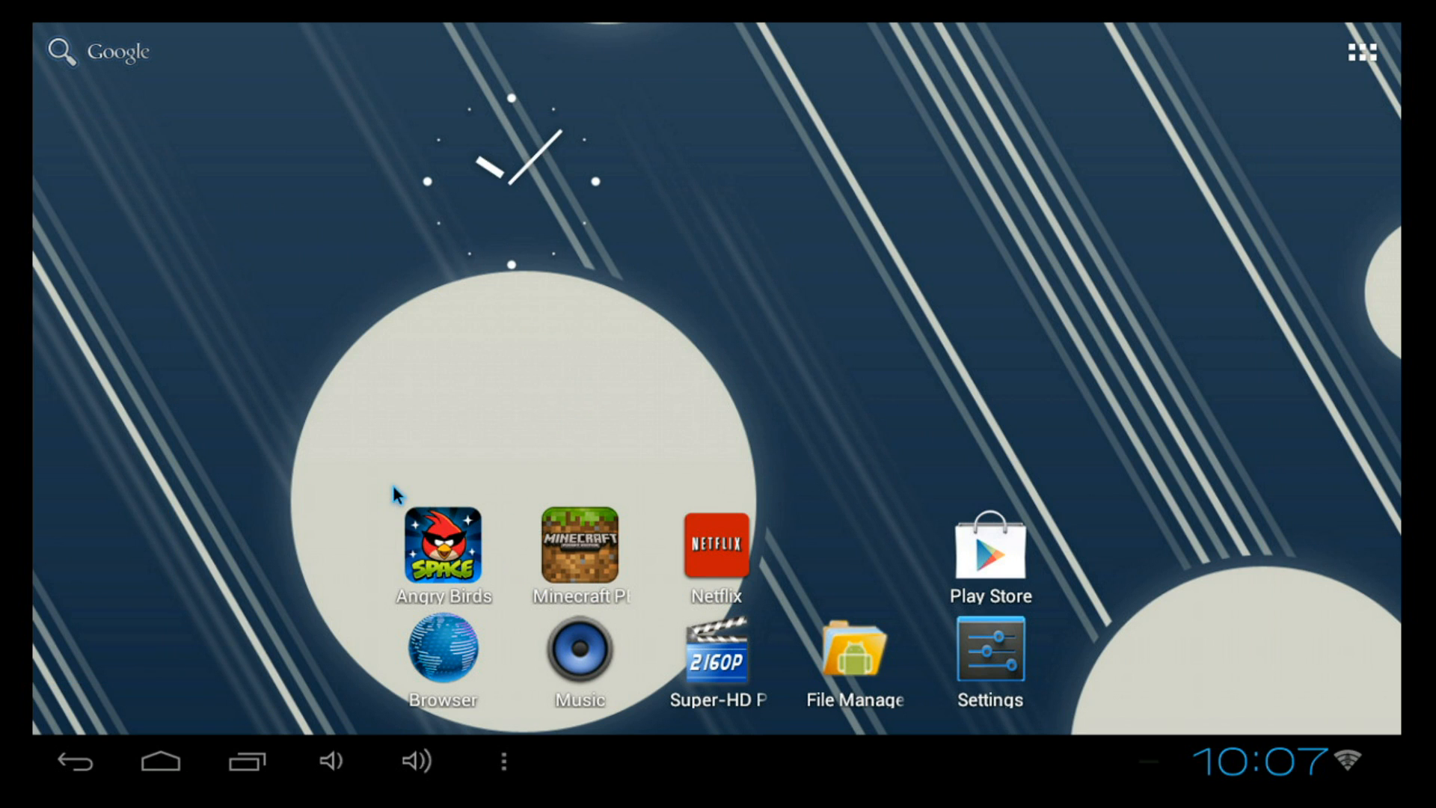
pyautogui.moveTo(408, 477)
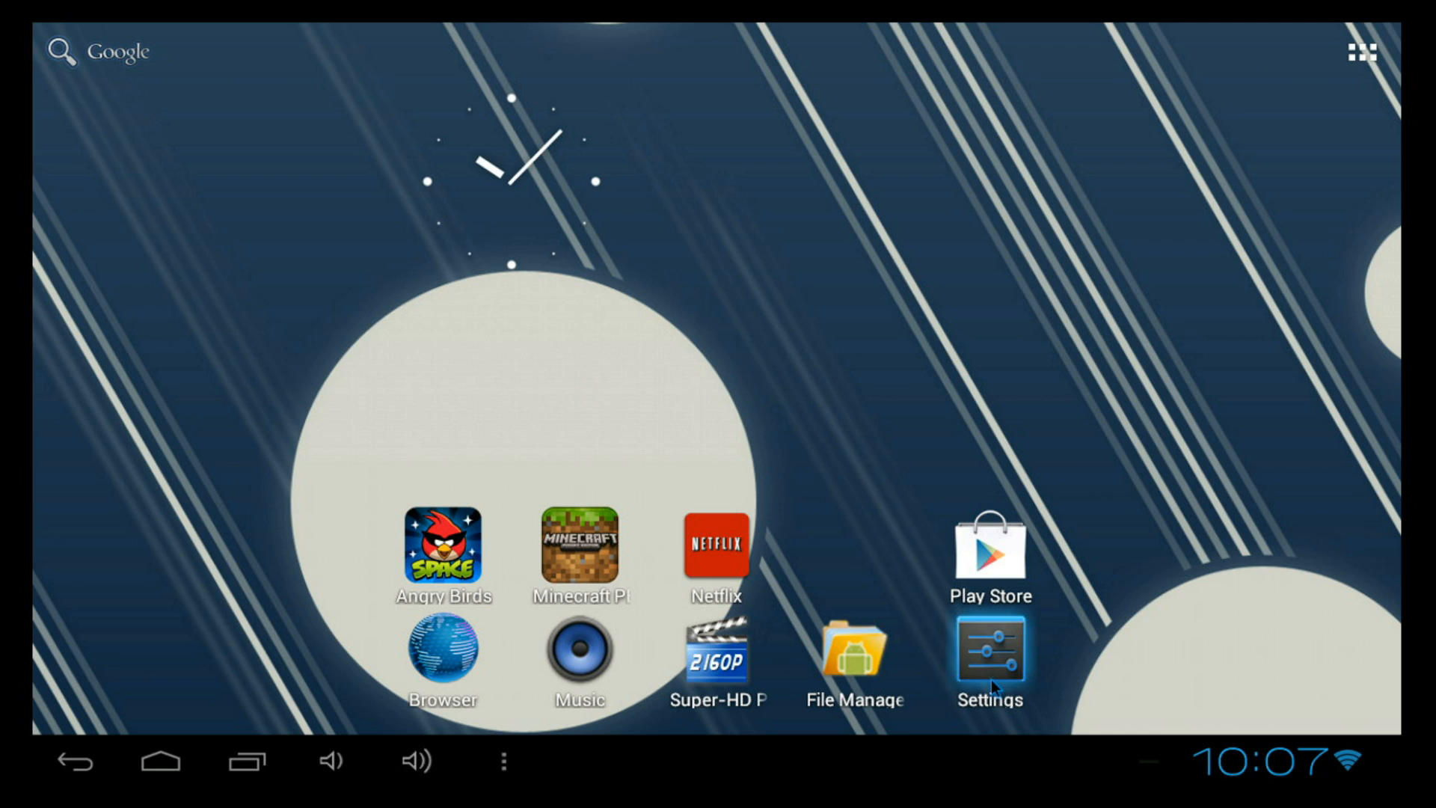
# View the device About screen showing Android 4.0.3, then return home and launch Netflix.
pyautogui.click(989, 652)
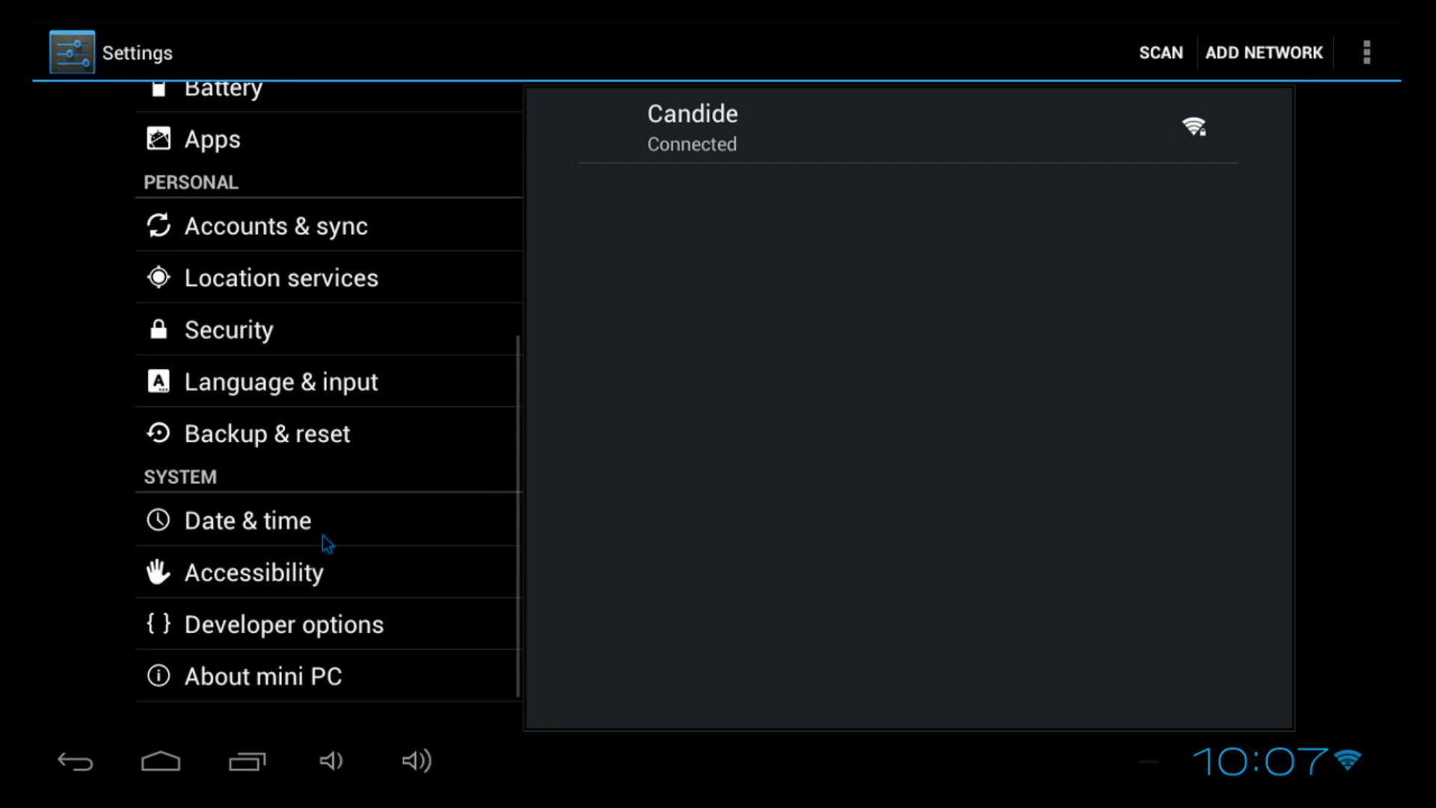
pyautogui.click(262, 676)
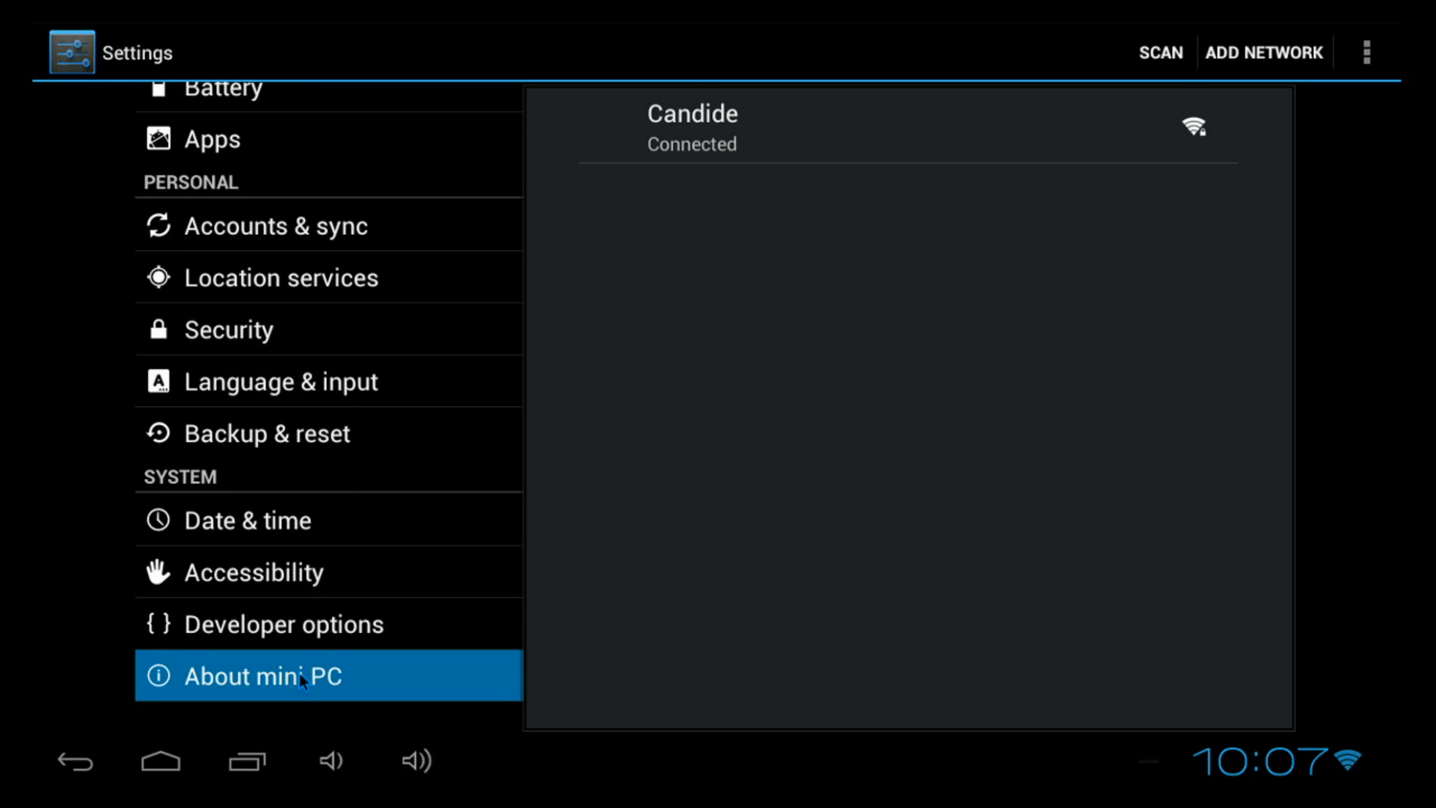
pyautogui.click(262, 676)
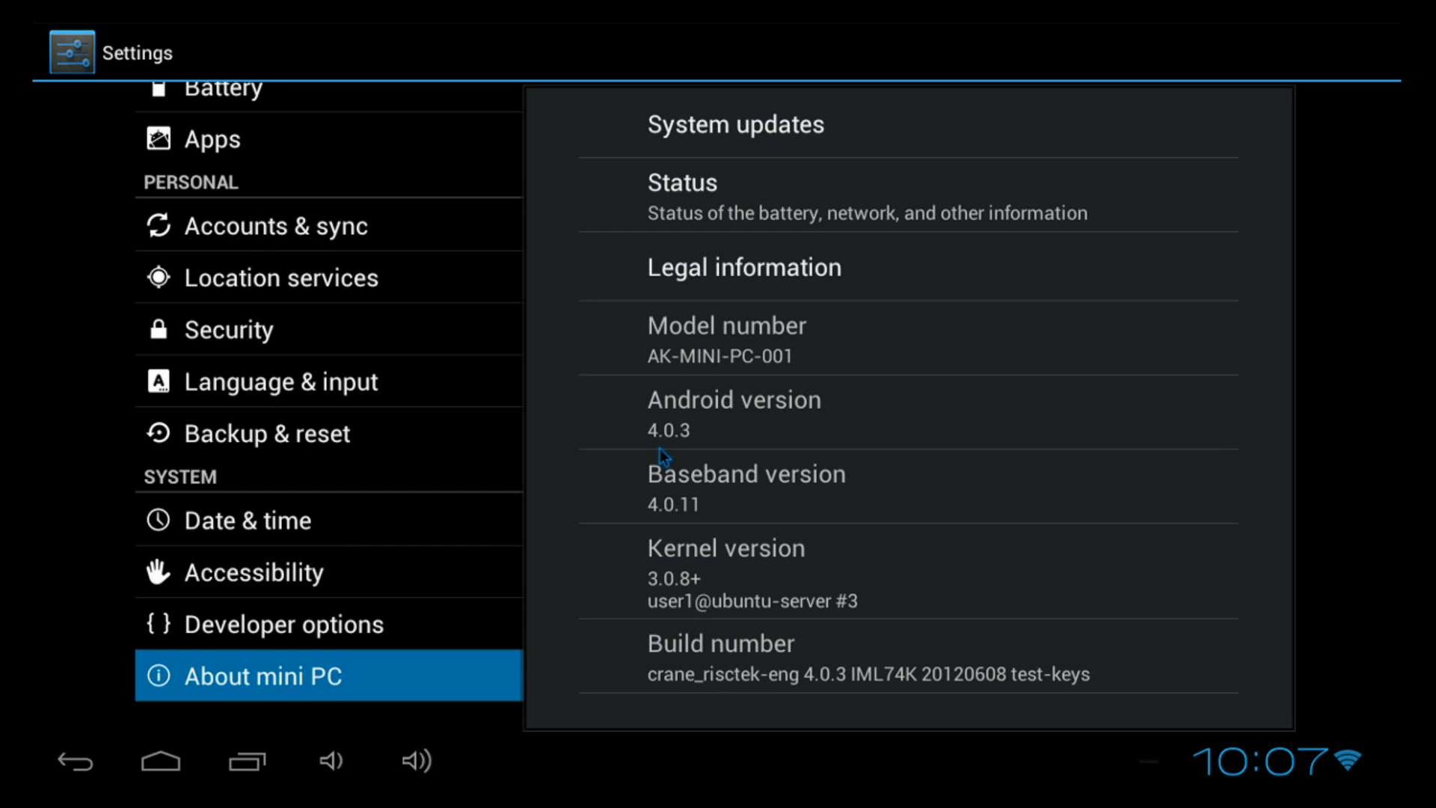
pyautogui.moveTo(621, 515)
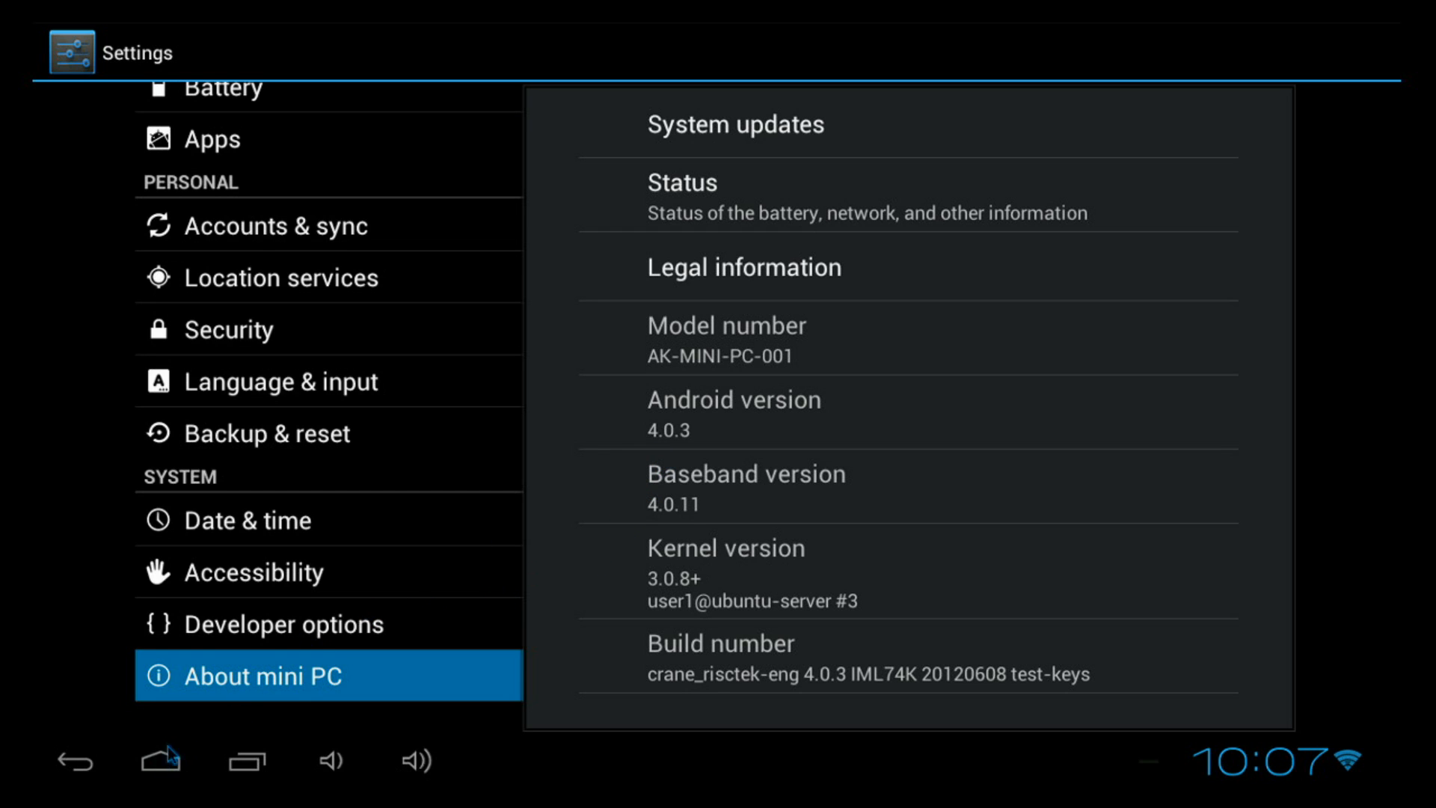
pyautogui.click(160, 760)
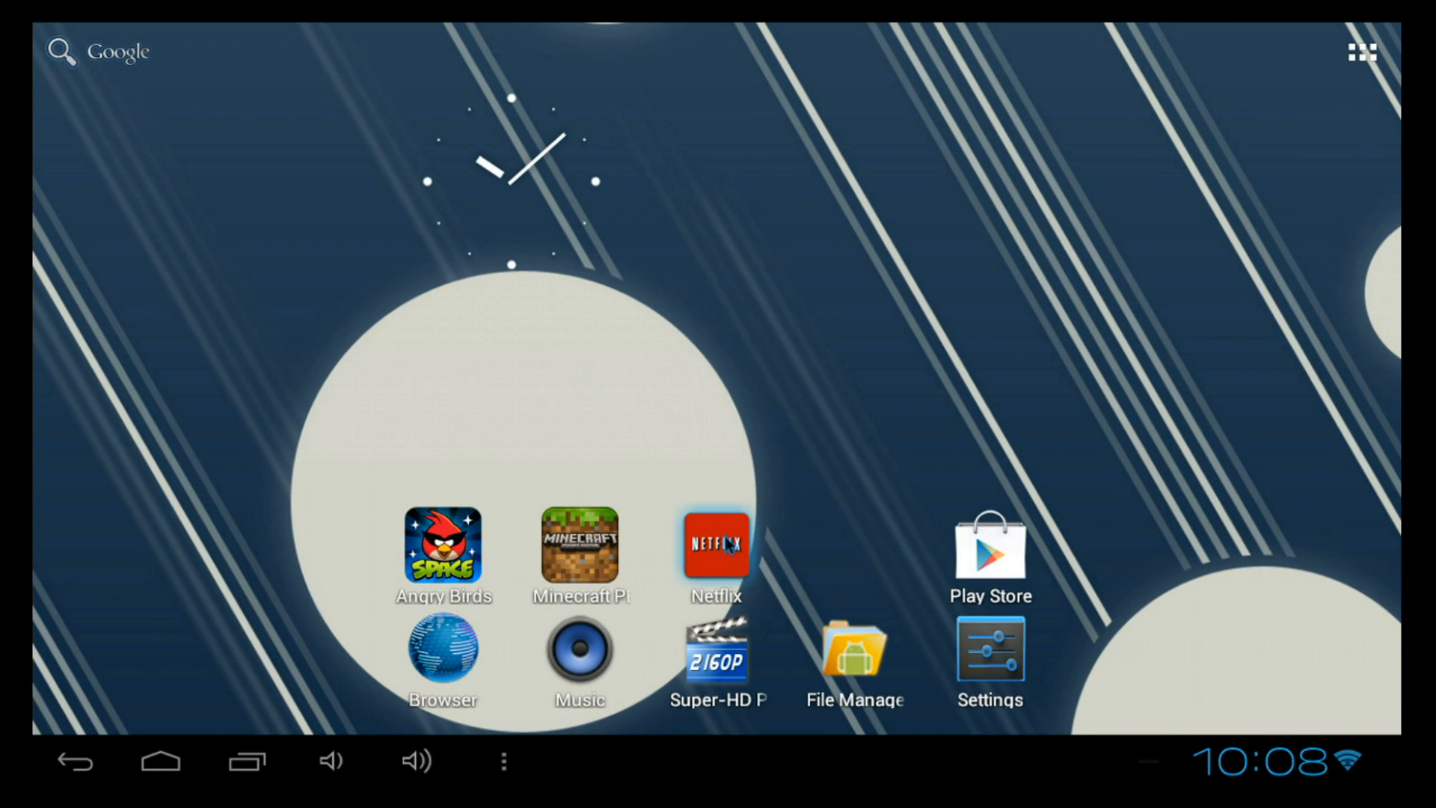
pyautogui.click(718, 547)
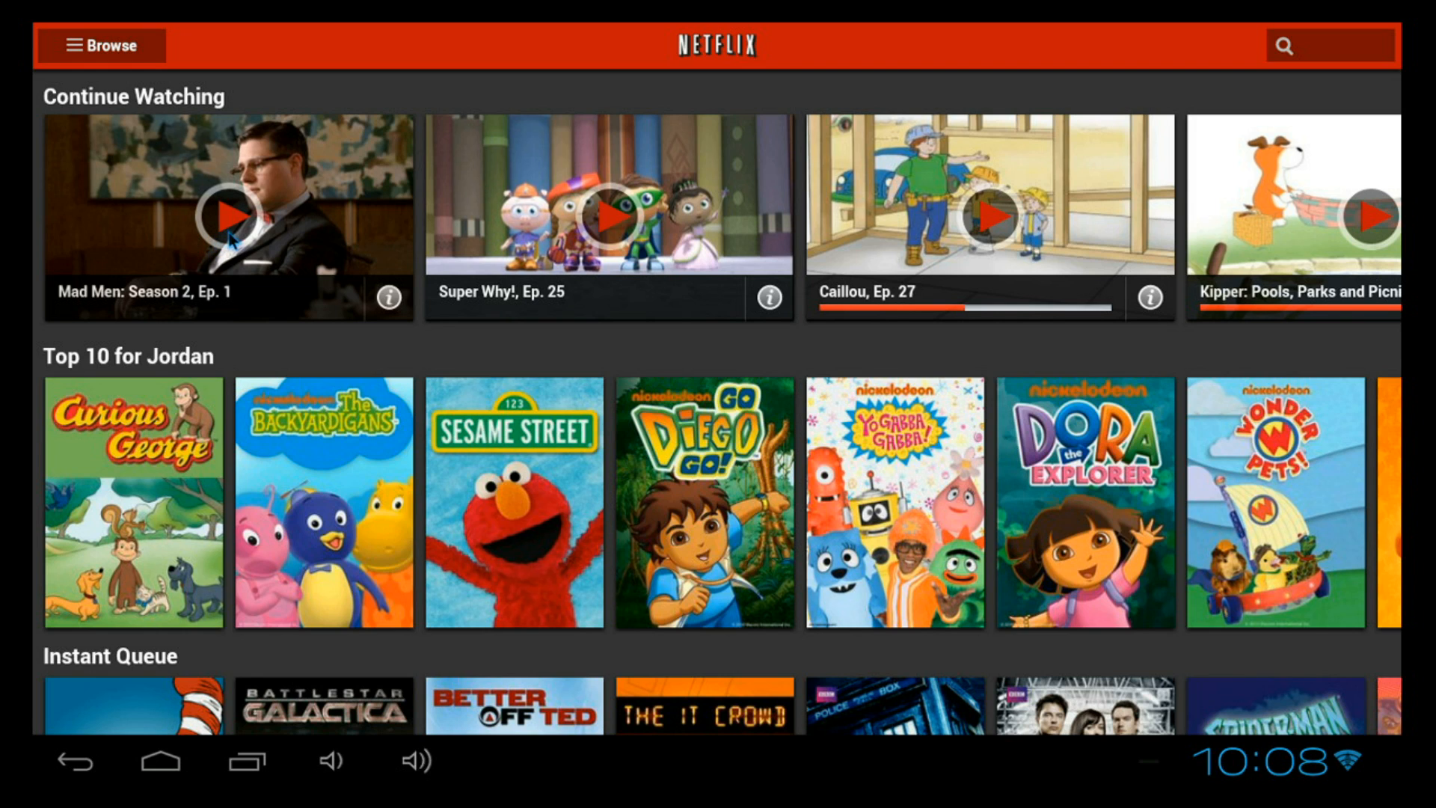
pyautogui.moveTo(234, 226)
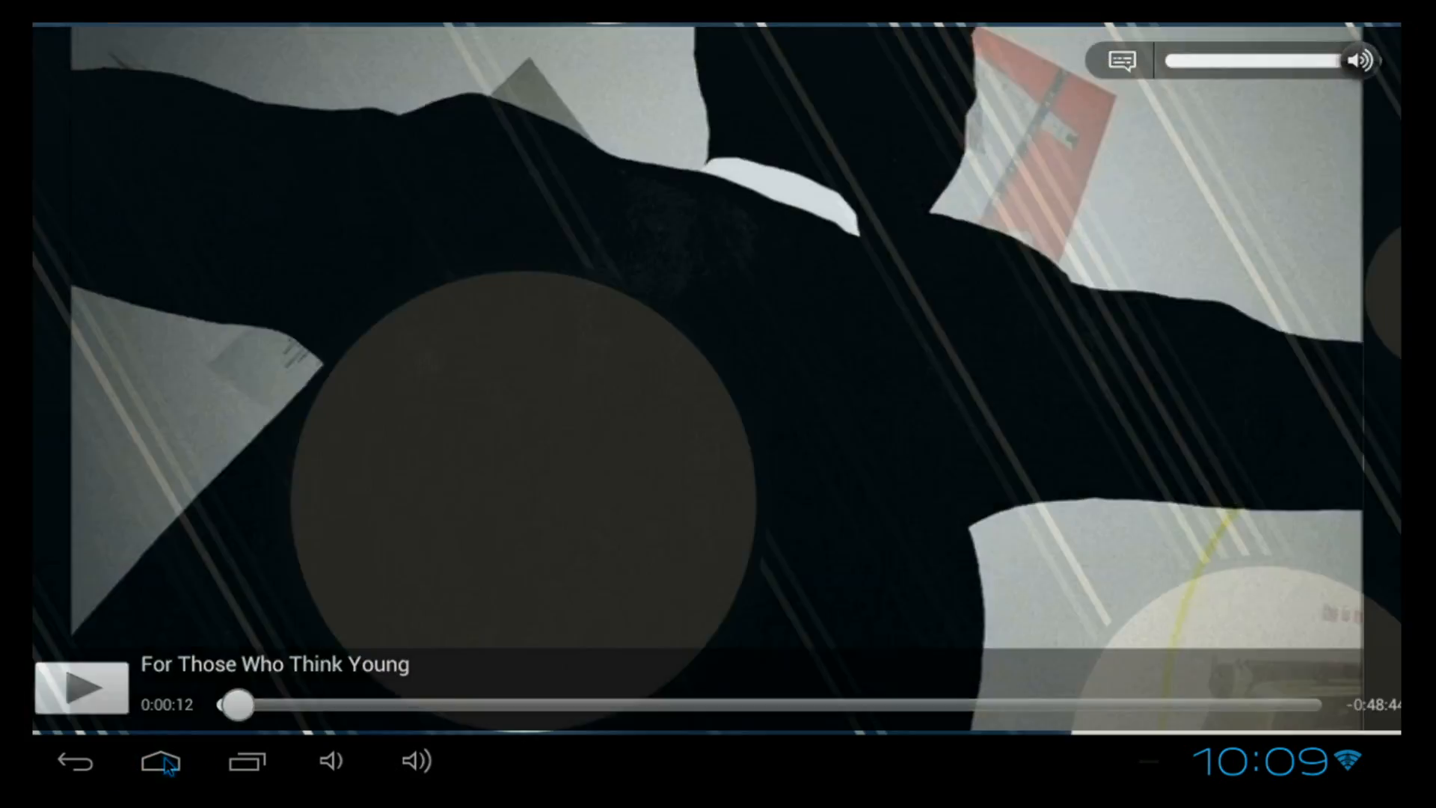
# Leave the video, load twil.tv in the Browser and scroll down the homepage.
pyautogui.click(162, 762)
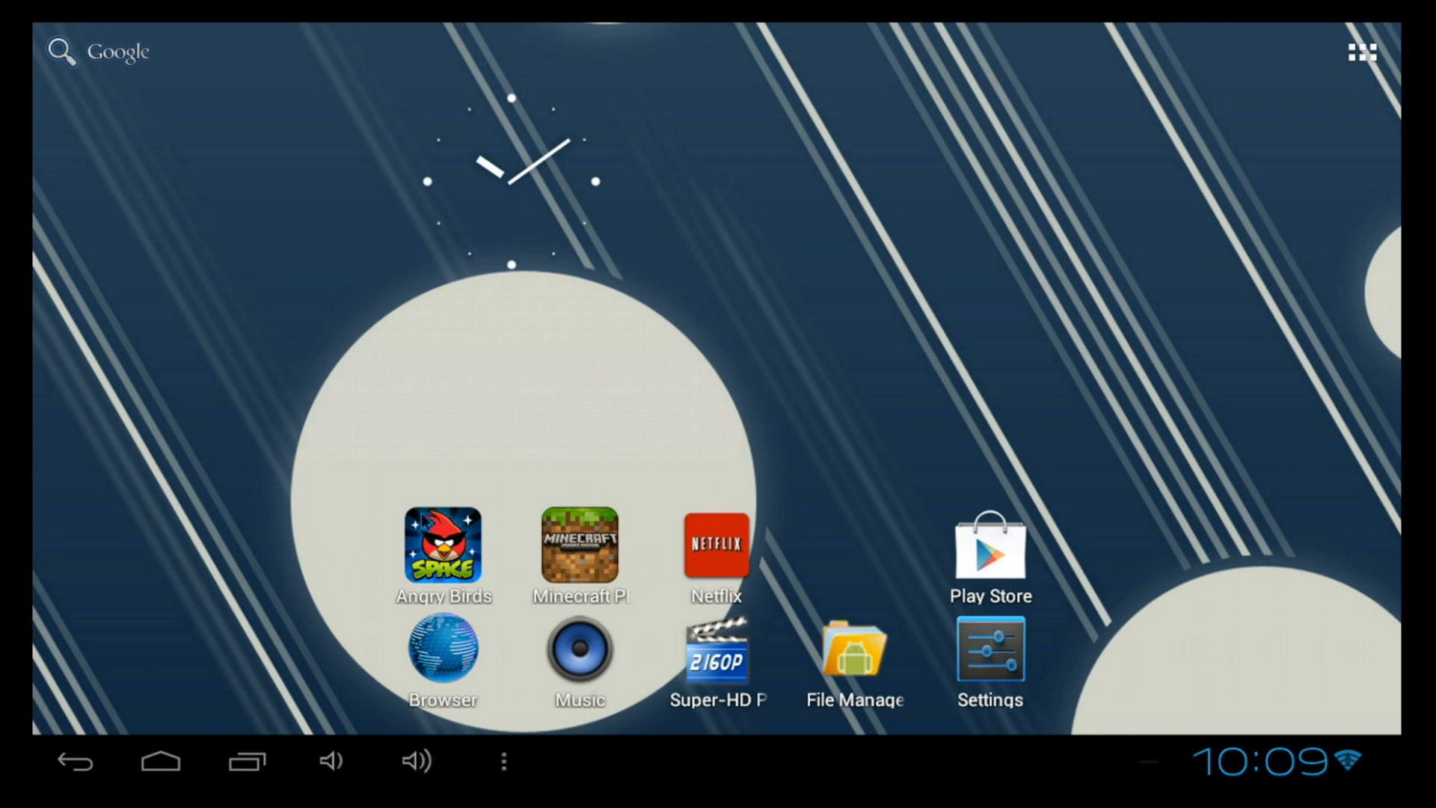
pyautogui.moveTo(615, 441)
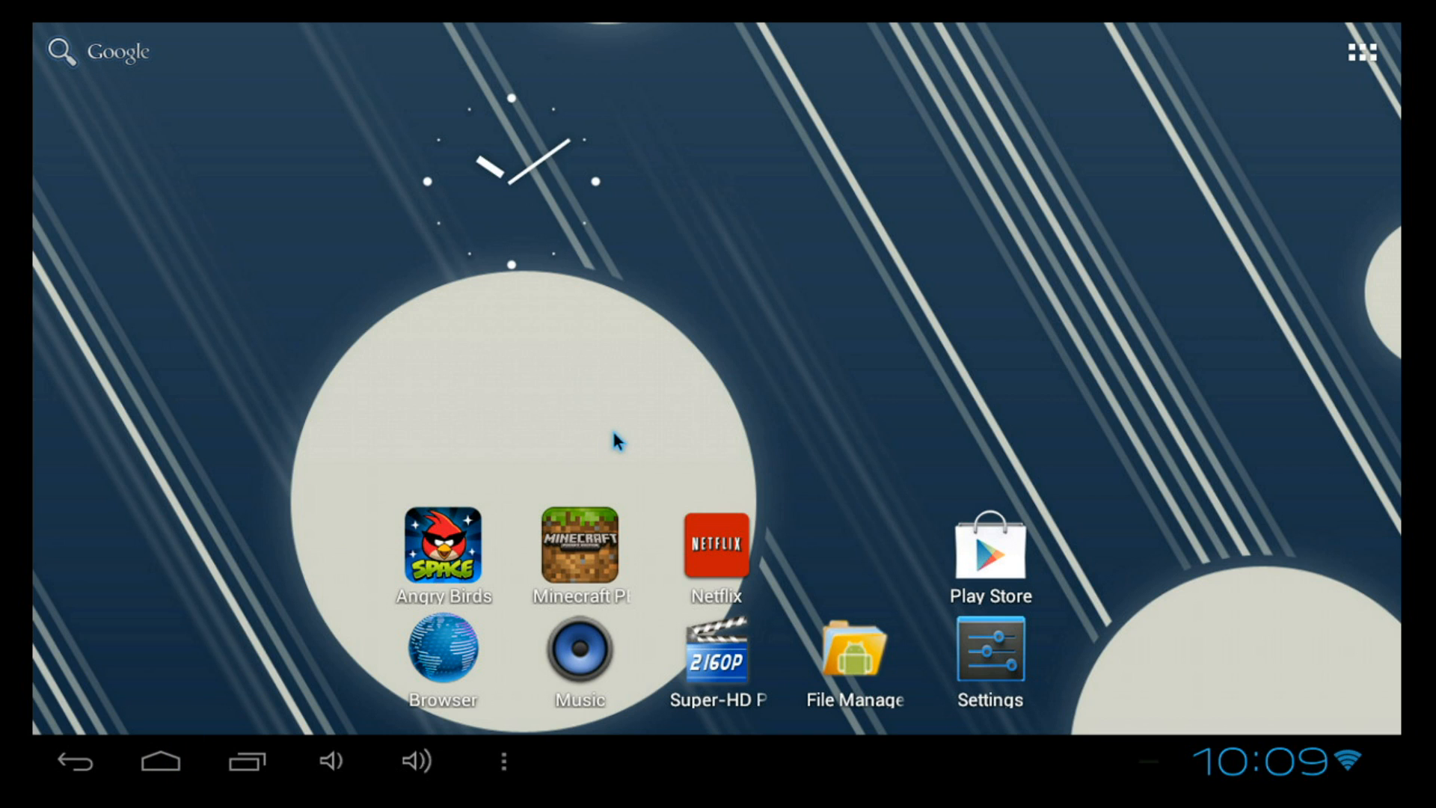
pyautogui.moveTo(636, 445)
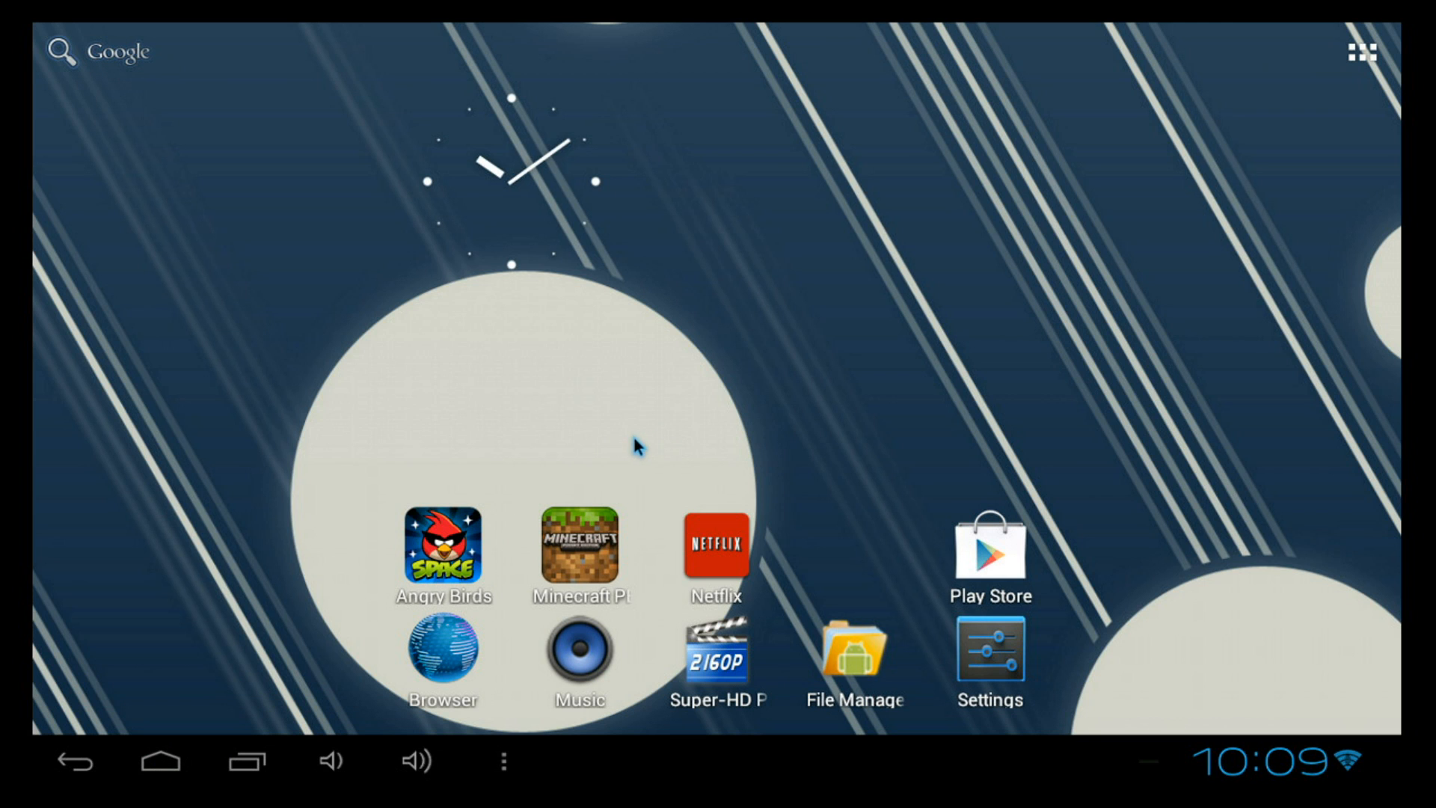
pyautogui.moveTo(469, 636)
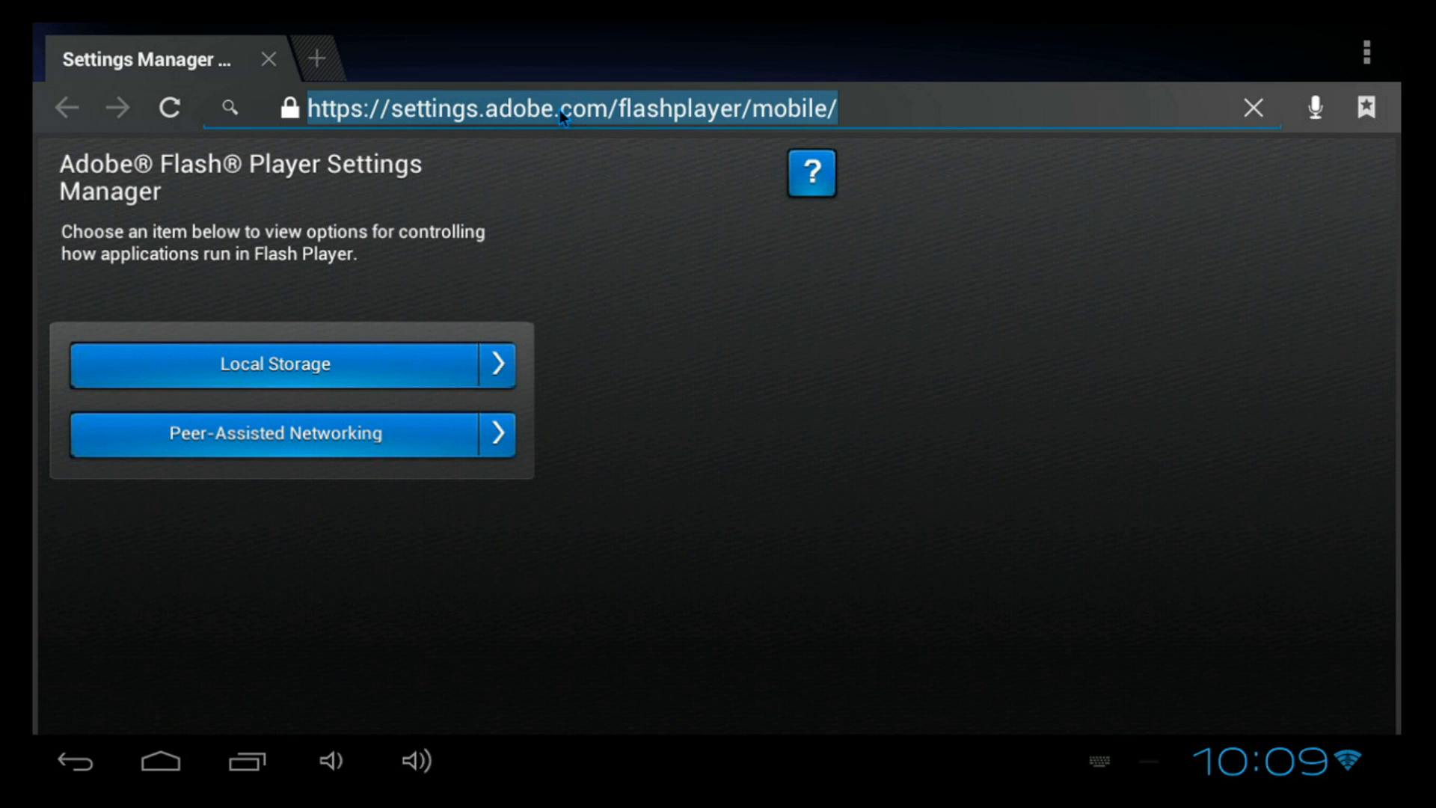
pyautogui.write('twil.tv/')
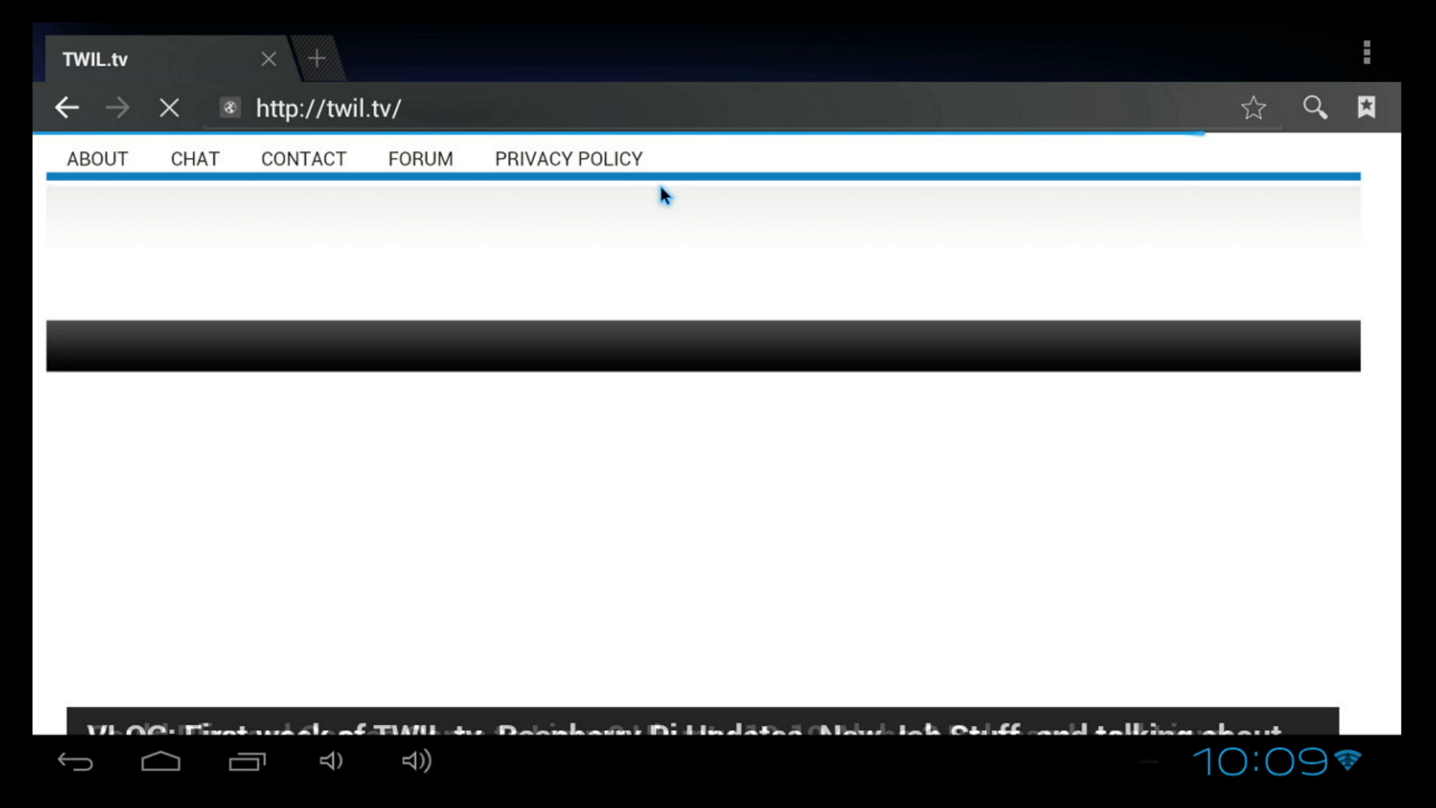
pyautogui.moveTo(462, 245)
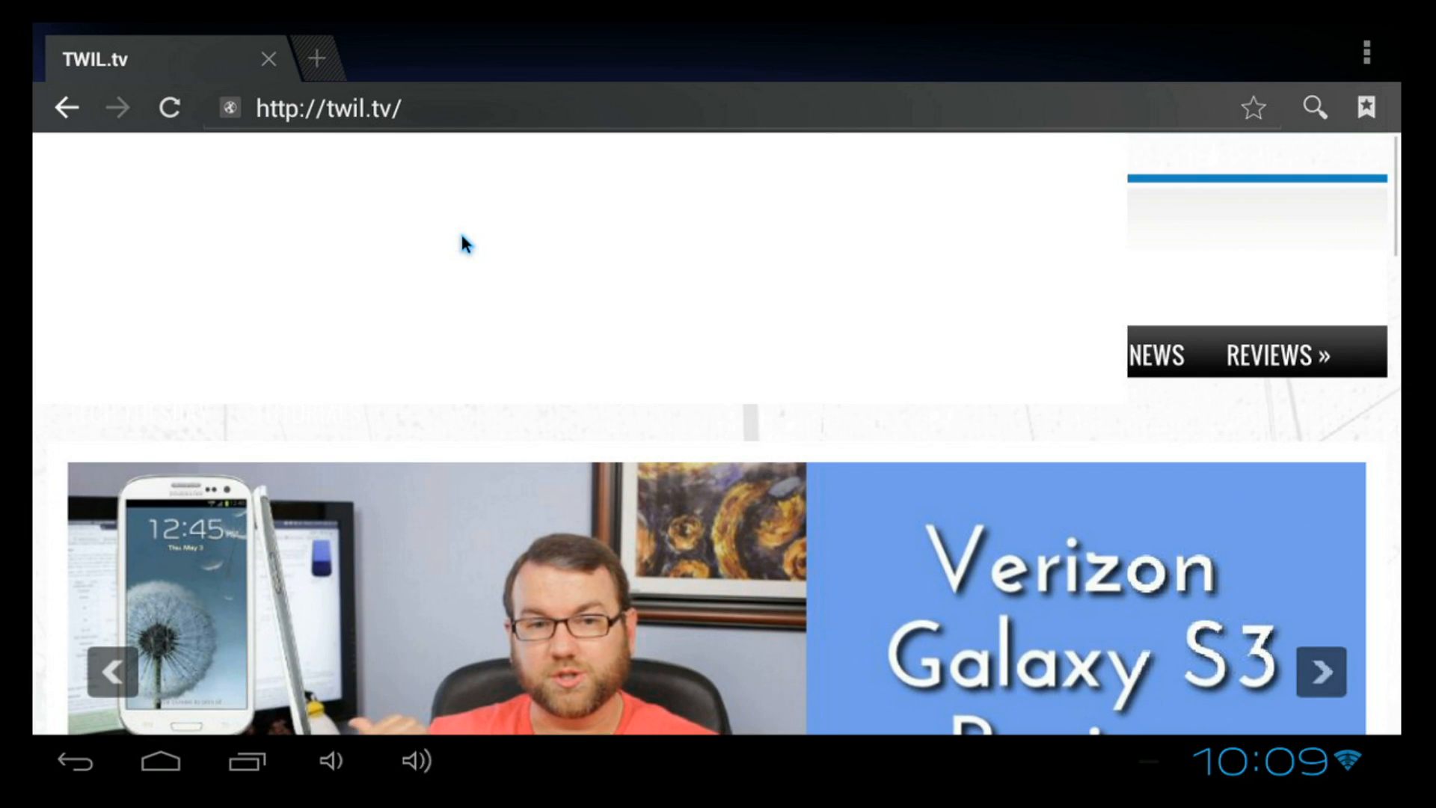
pyautogui.scroll(-3)
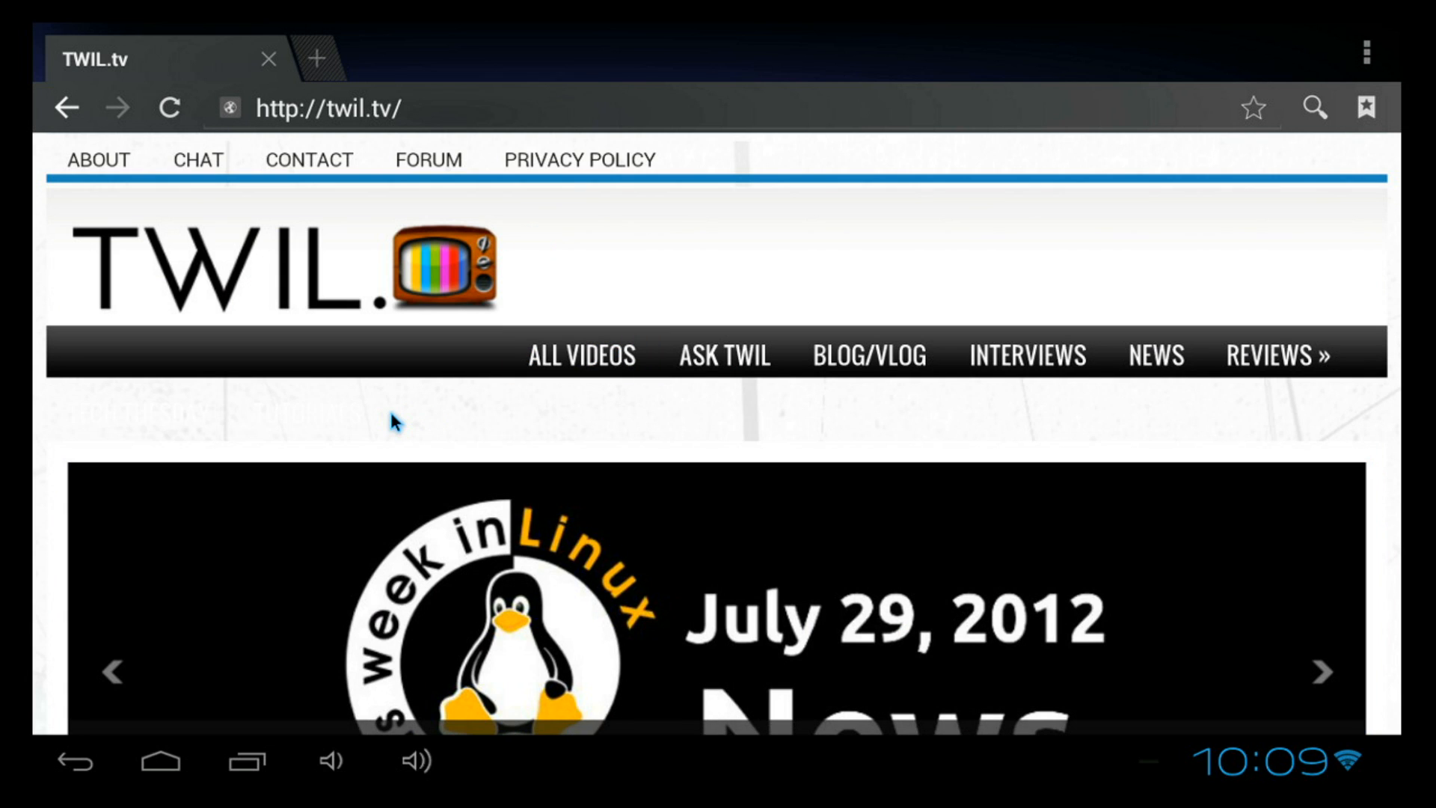
pyautogui.moveTo(224, 760)
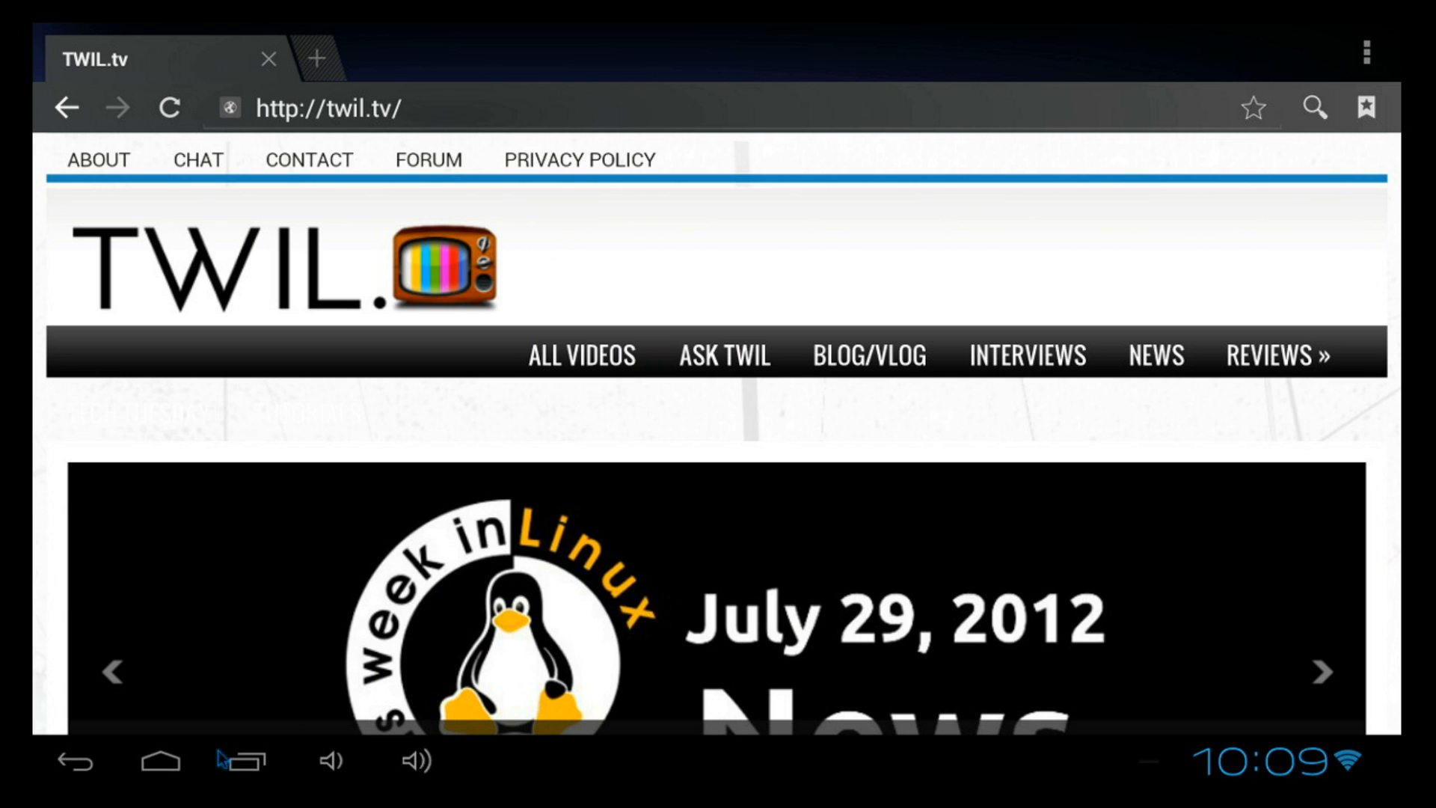
# Exit the TWIL.tv page in the browser back to the launcher's app shortcuts.
pyautogui.click(161, 761)
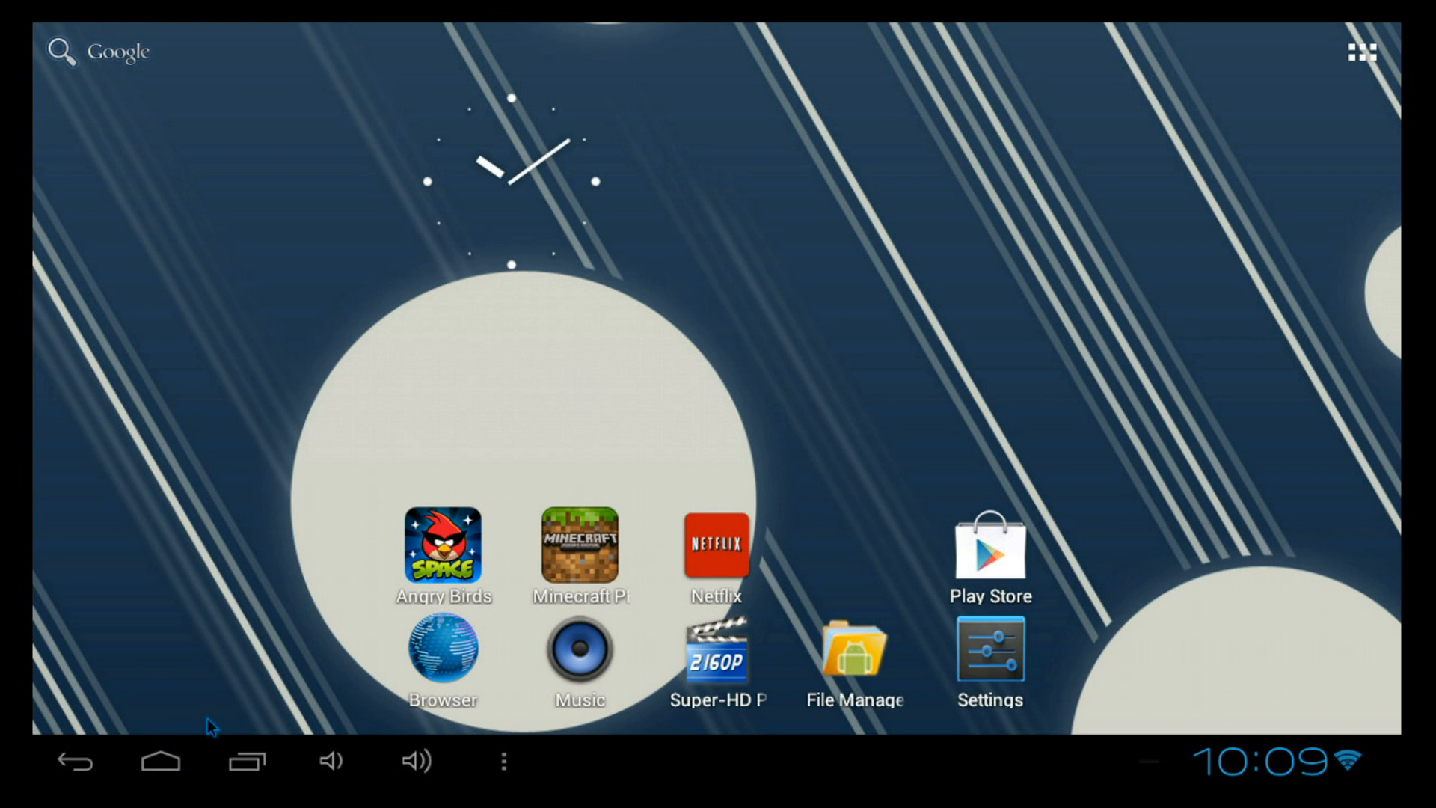
pyautogui.moveTo(229, 719)
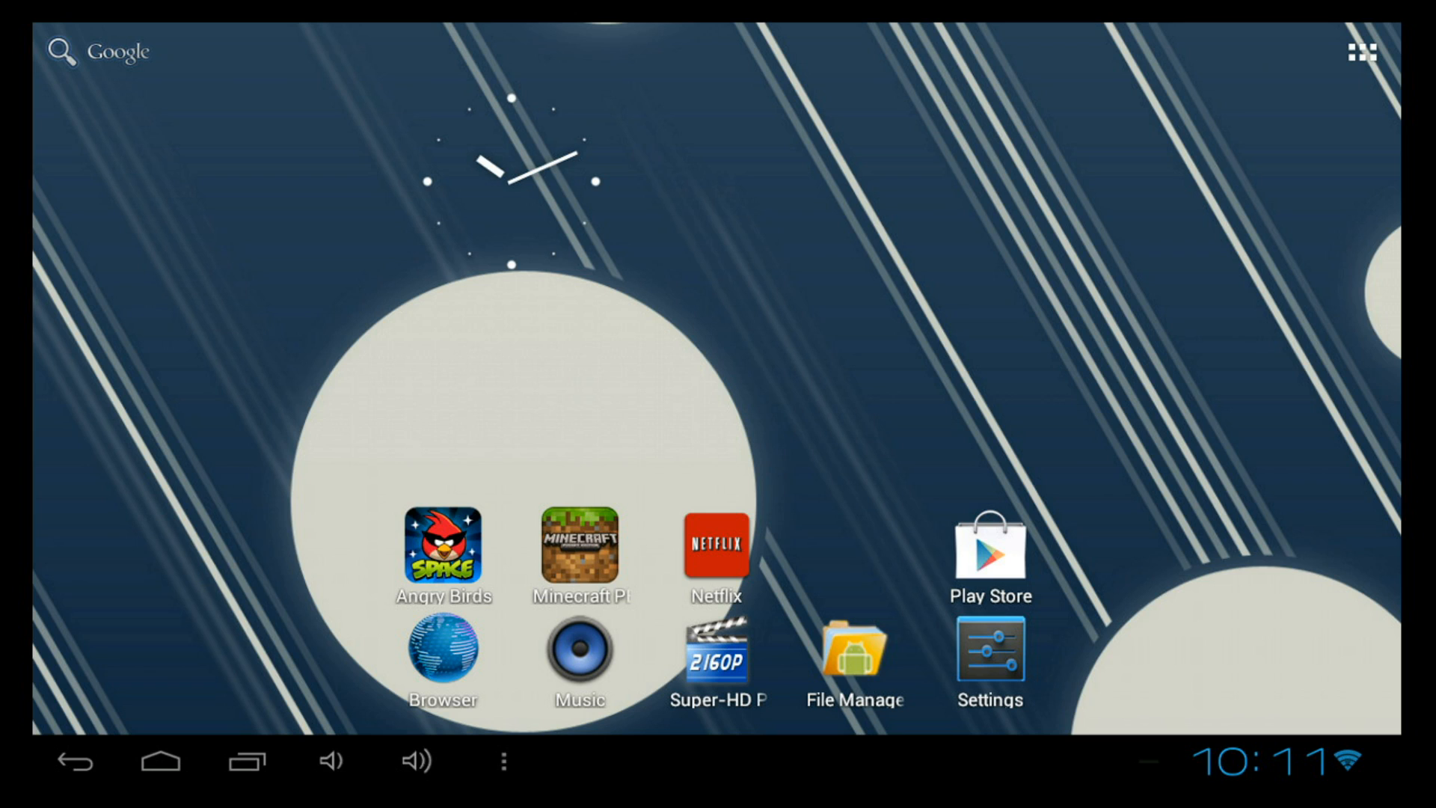
pyautogui.moveTo(239, 478)
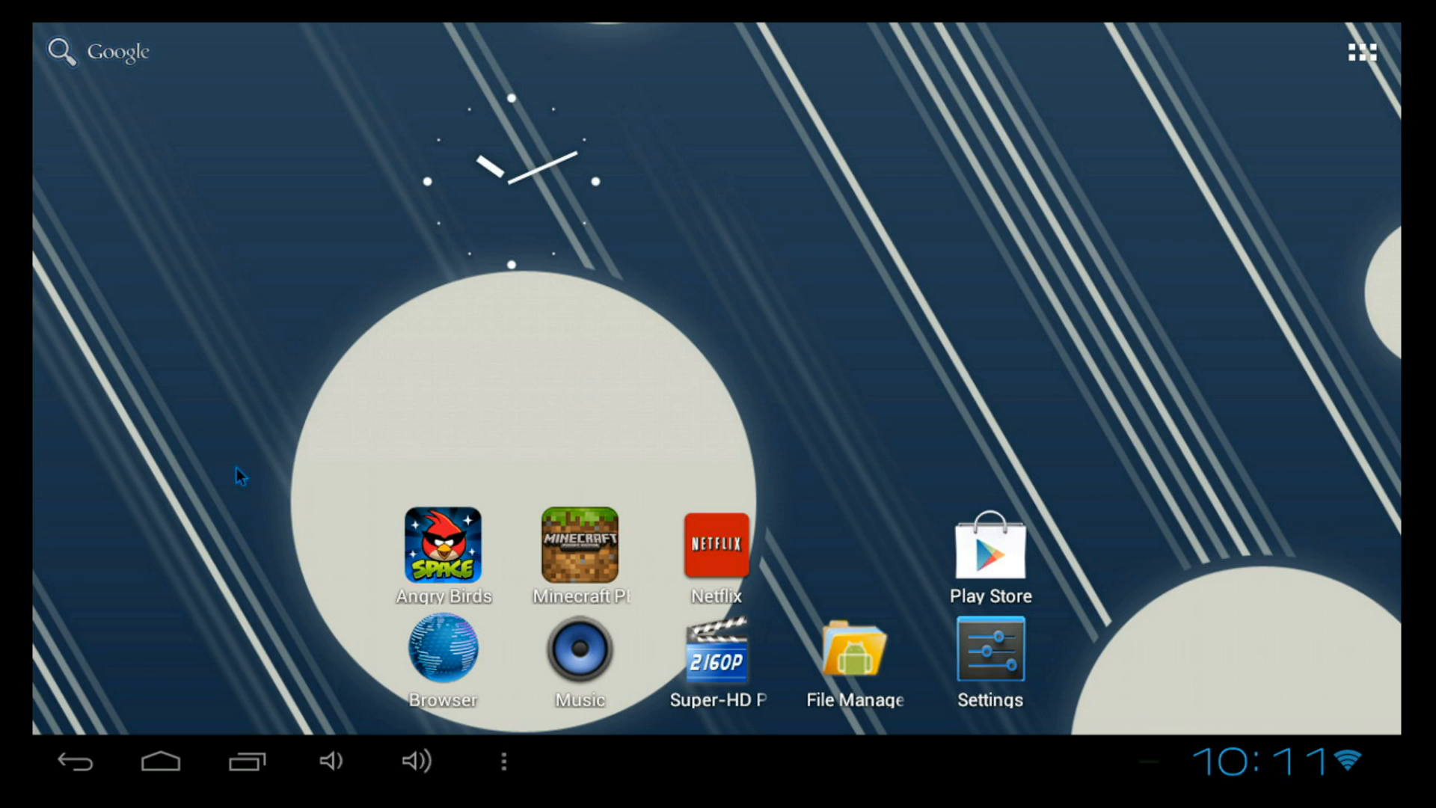